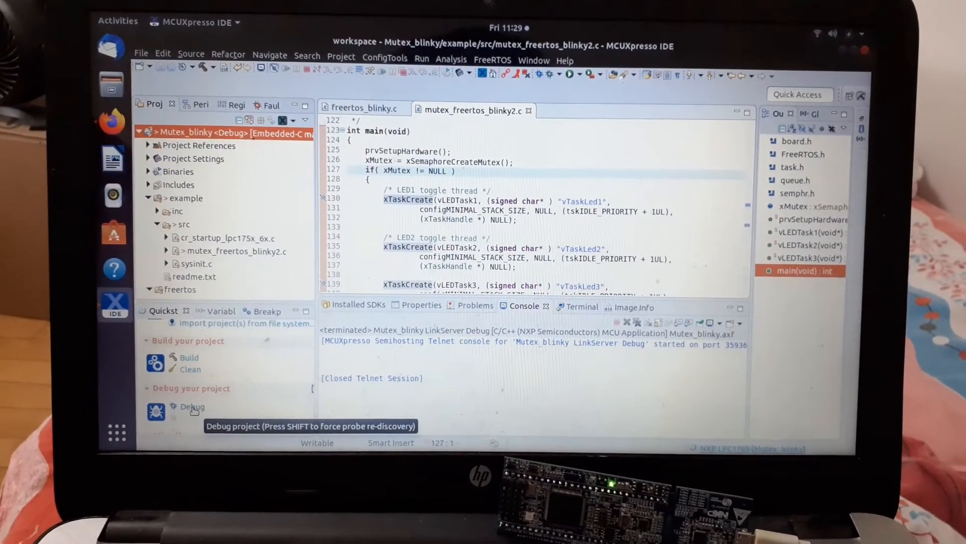
- Launch debugging of the Mutex_blinky project from the Quickstart panel
left_click(192, 406)
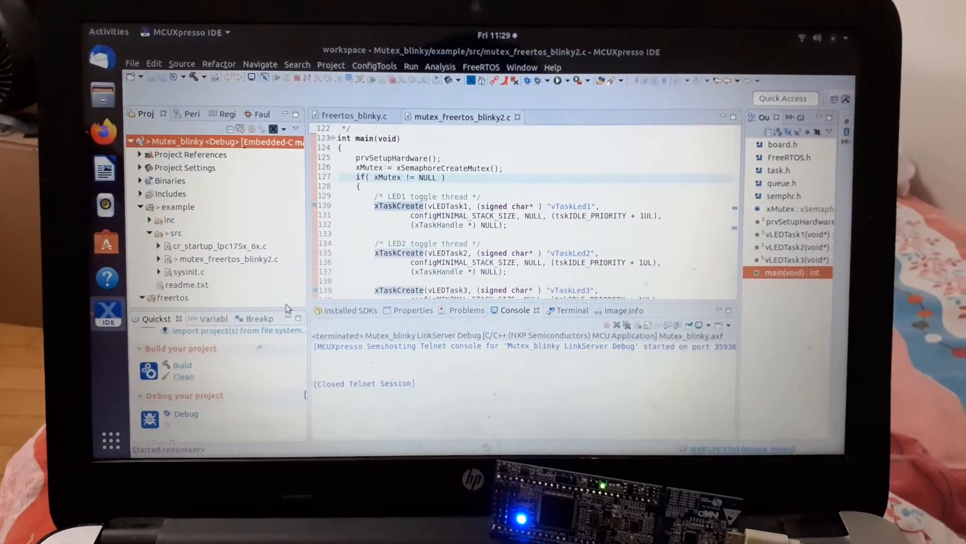
- Let the LinkServer launch finish so execution halts at the line 125 breakpoint in main()
left_click(183, 354)
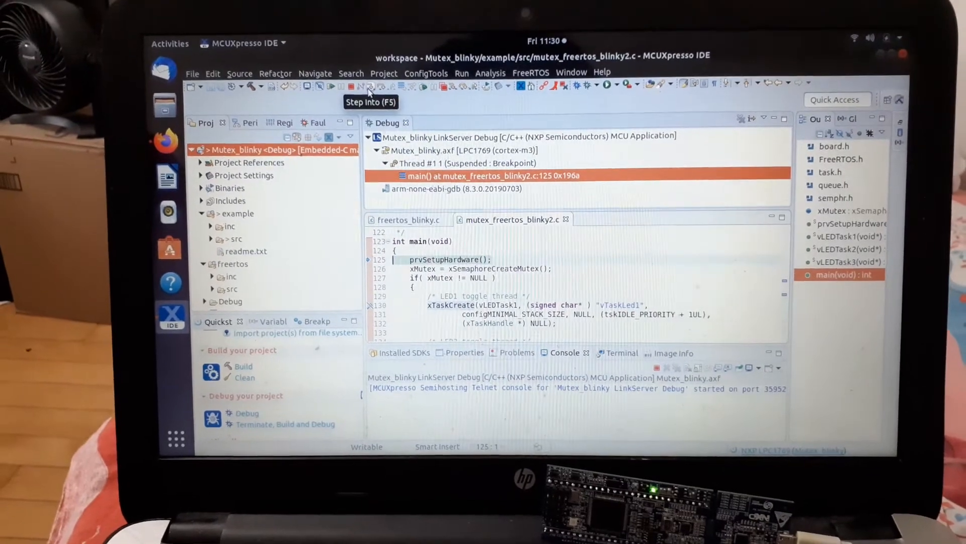
- Step over main() from line 125 to the if (xMutex != NULL) check on line 127
left_click(369, 85)
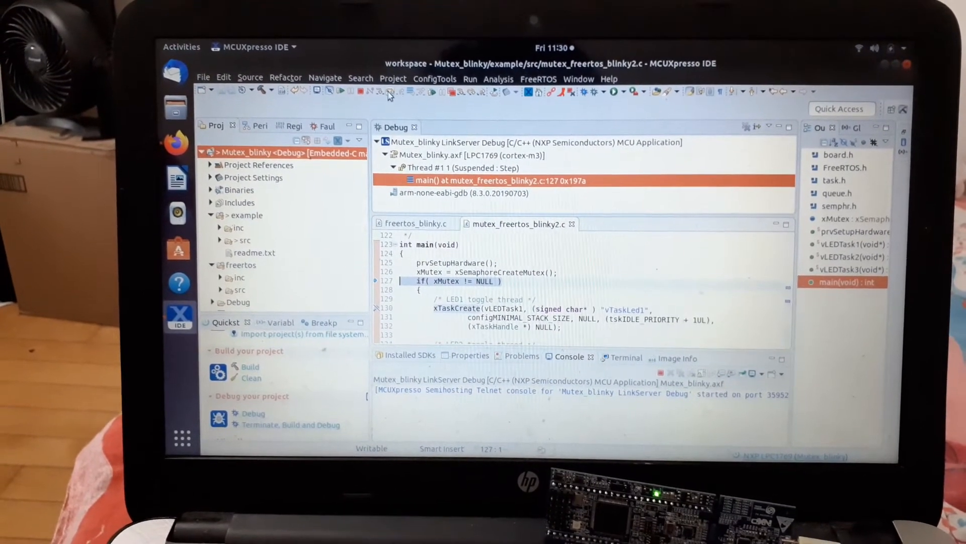
mouse_move(391, 91)
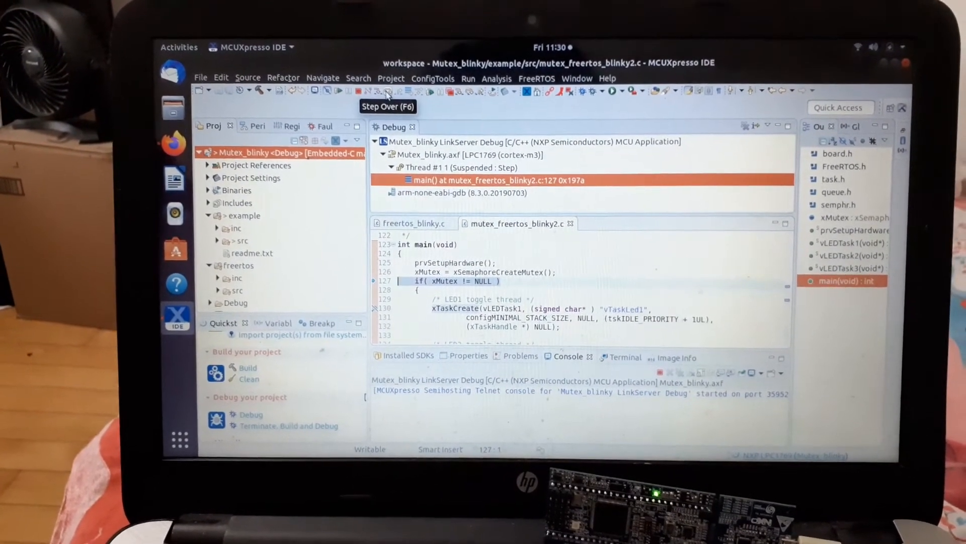
mouse_move(314, 93)
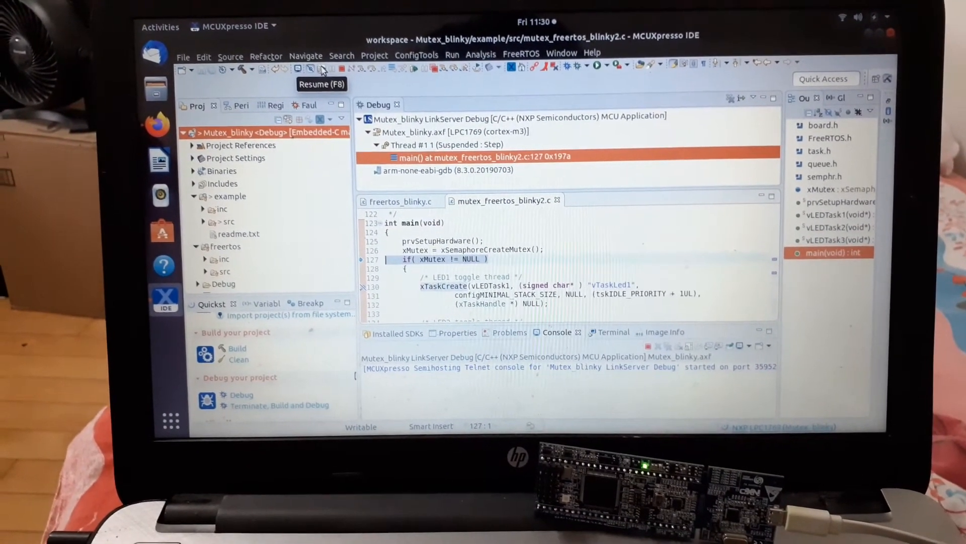
- Resume the program, then view the pxPortInitialiseStack frame at port.c line 215
left_click(321, 69)
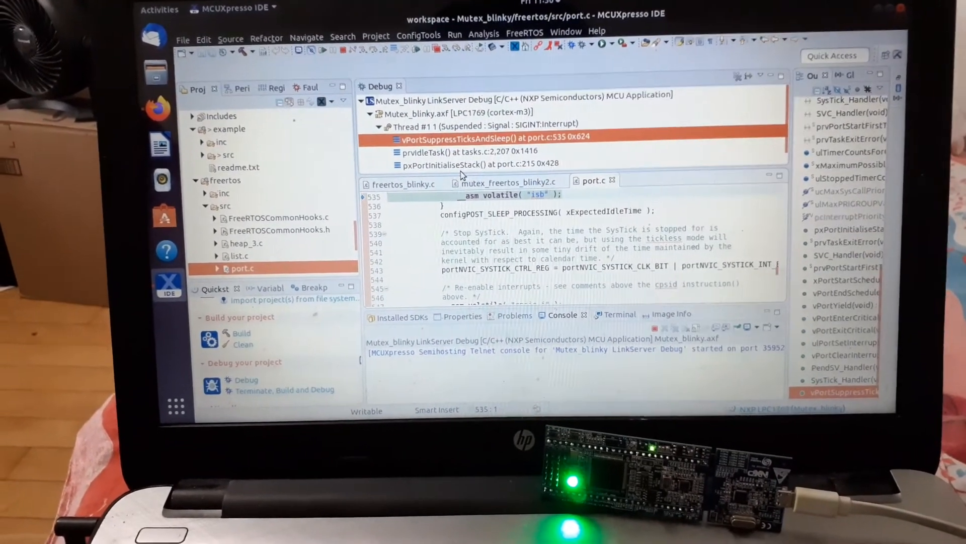
left_click(480, 159)
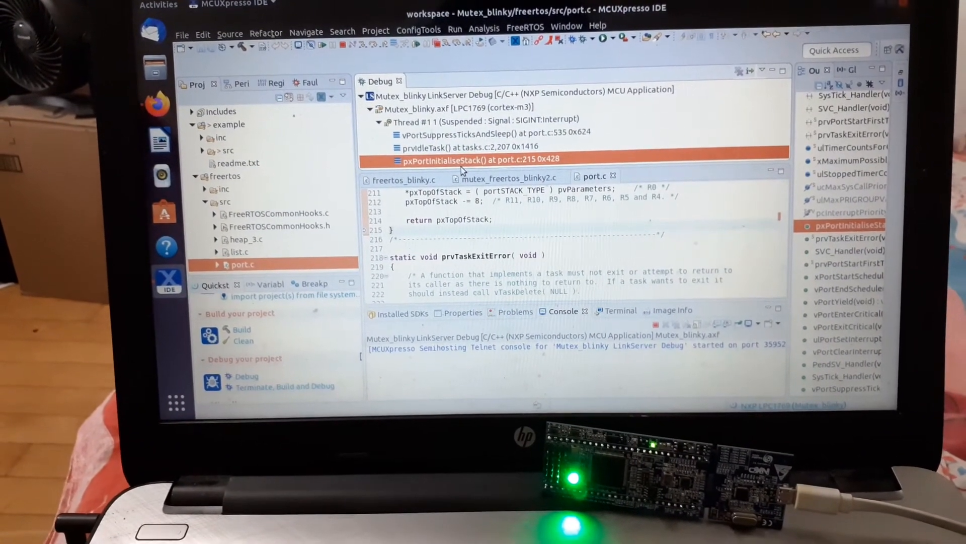